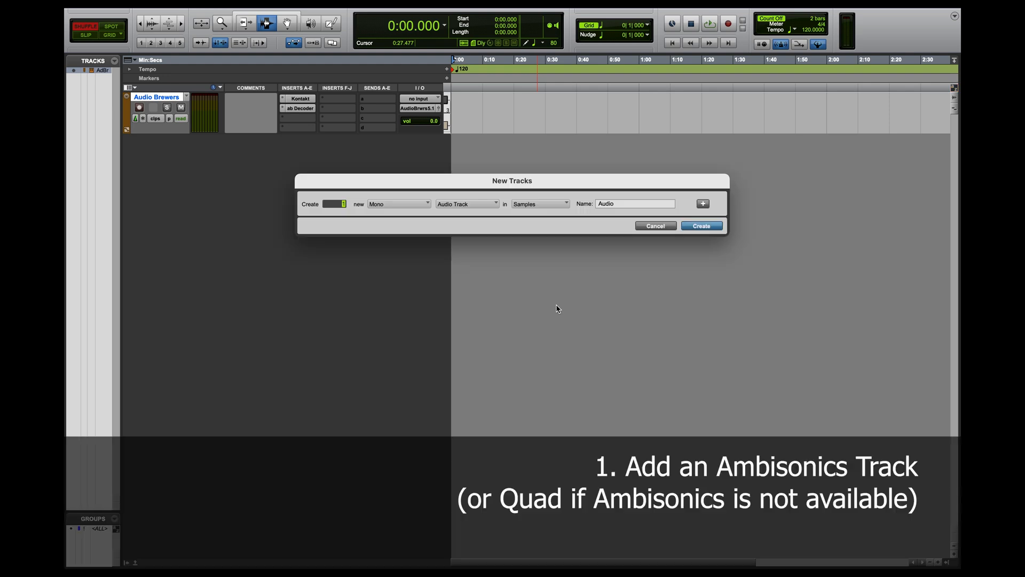
Create a 1st Order Ambisonics audio track named 'Ambisonics'
left_click(398, 204)
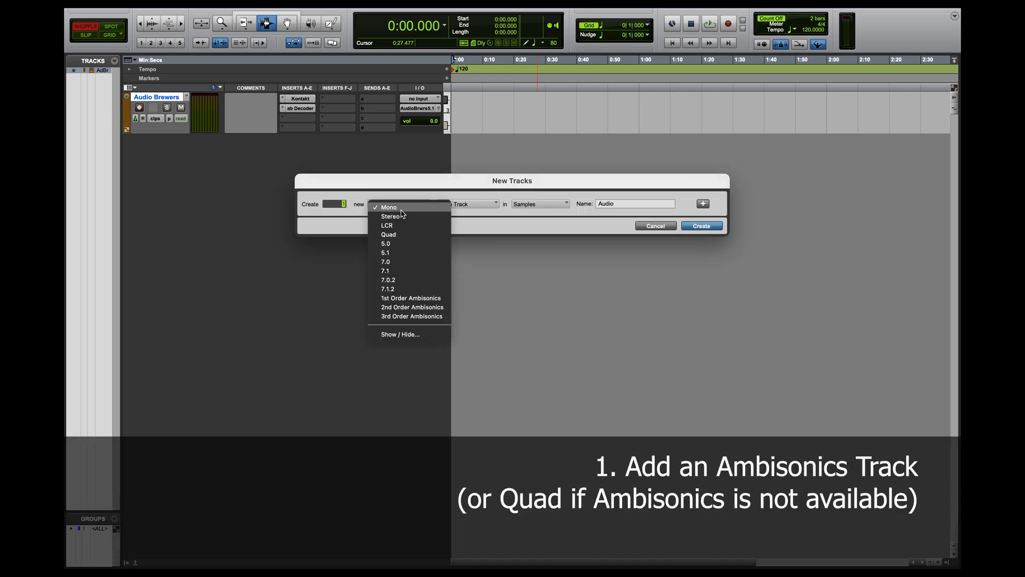
mouse_move(411, 298)
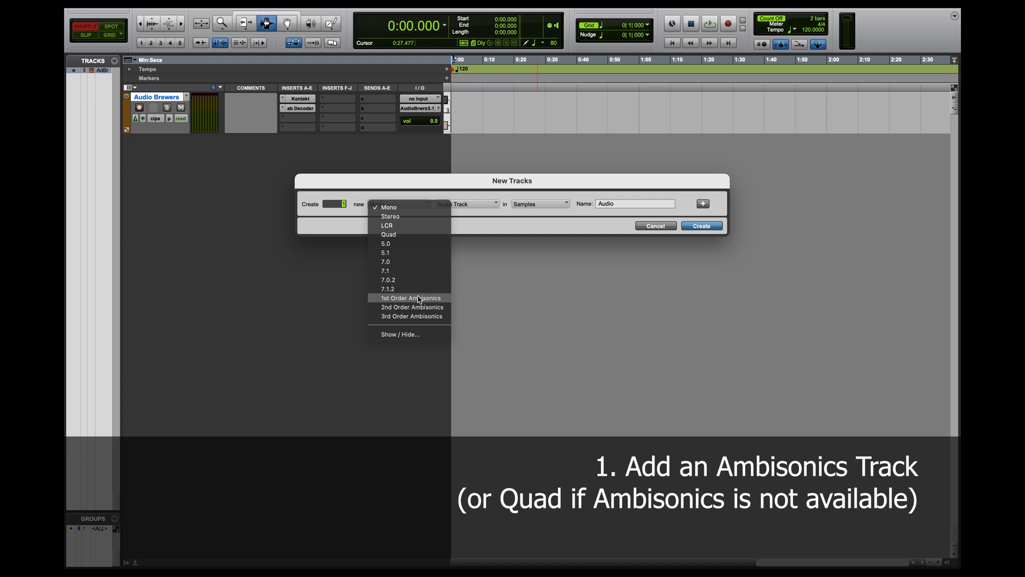
left_click(410, 297)
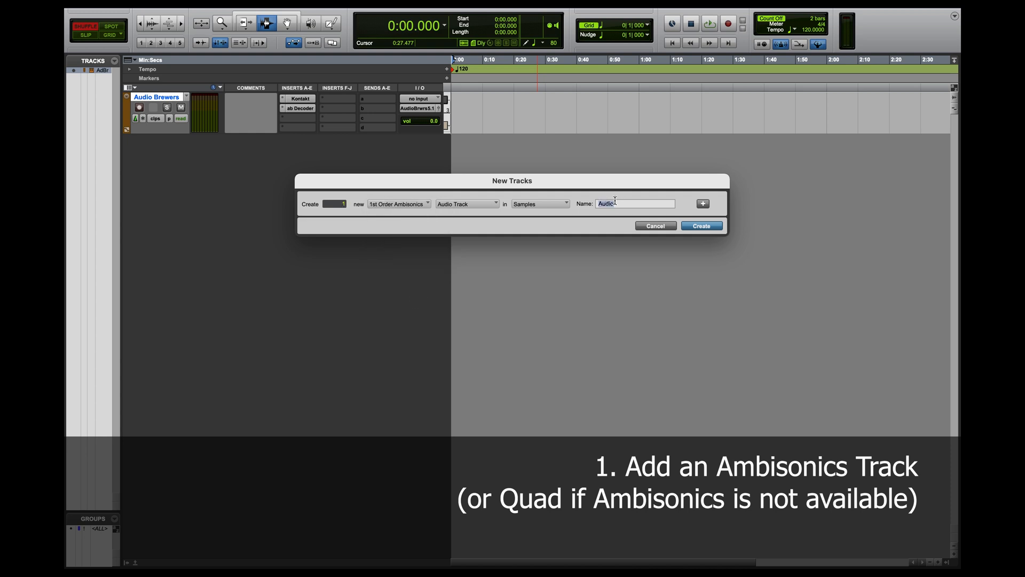
type("Ambisonics")
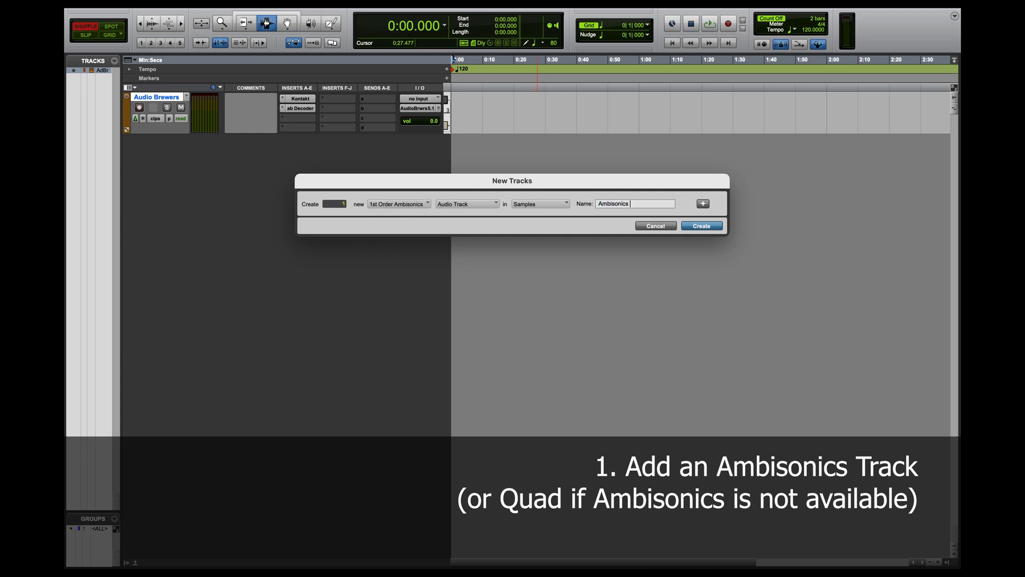
left_click(701, 226)
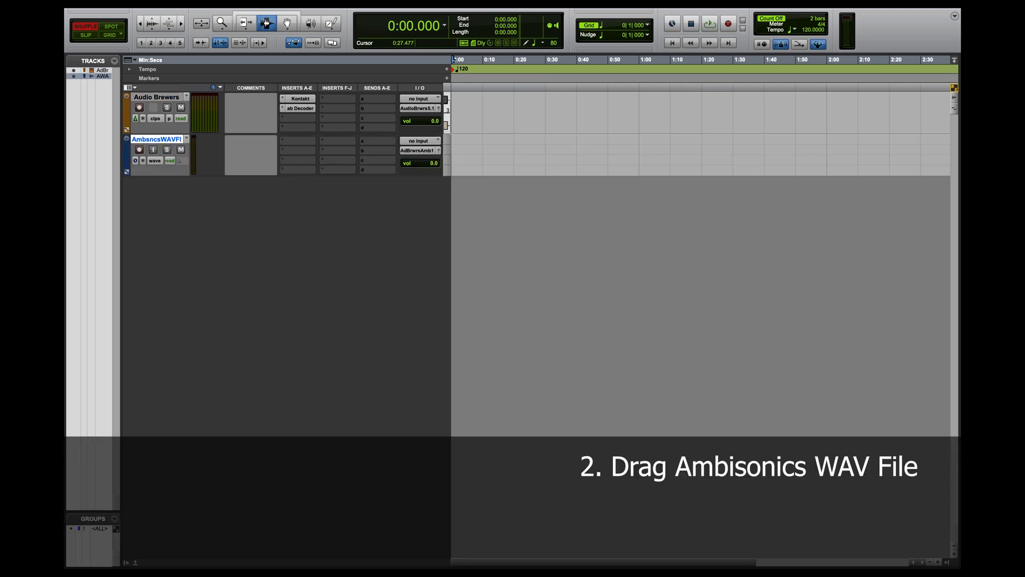
mouse_move(889, 426)
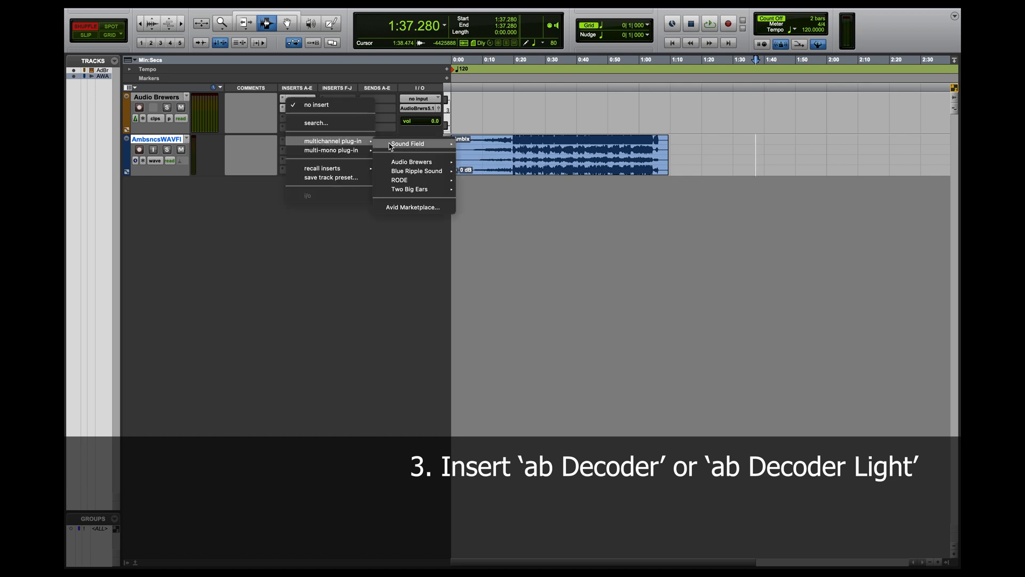
Insert the ab Decoder (1st Order Ambisonics/stereo), audition the clip, and show decoder output formats
left_click(412, 162)
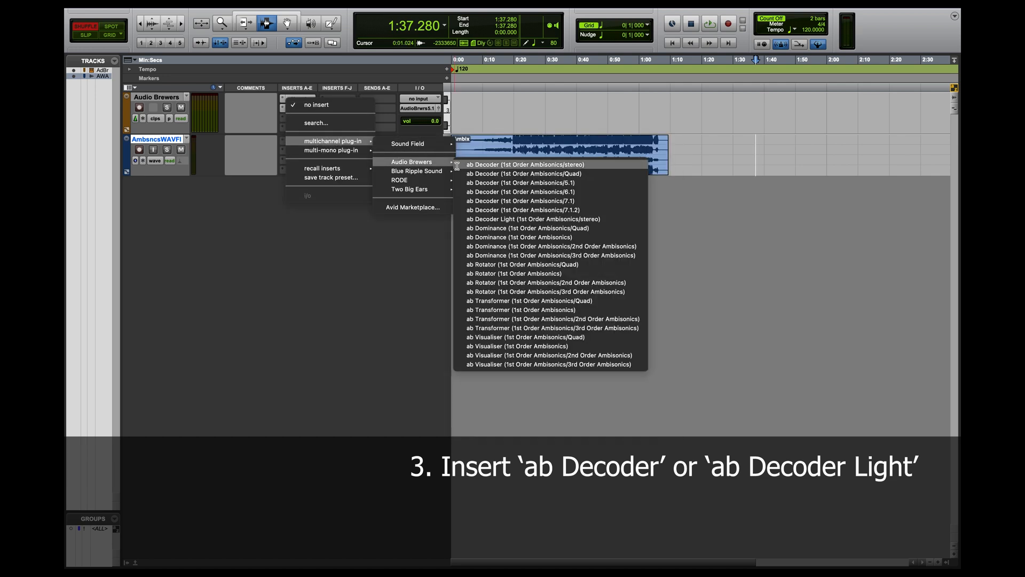
left_click(529, 164)
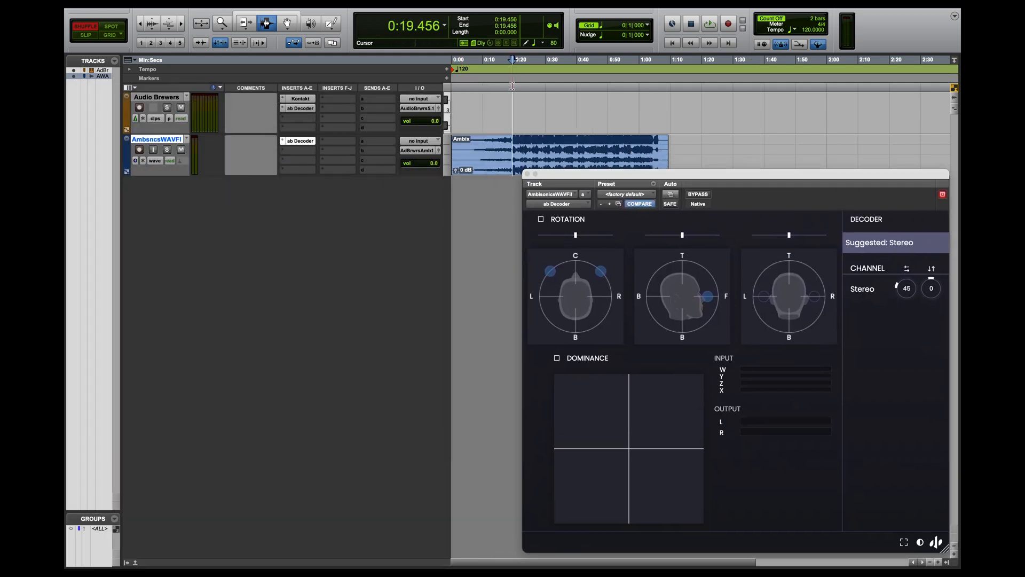
left_click(709, 24)
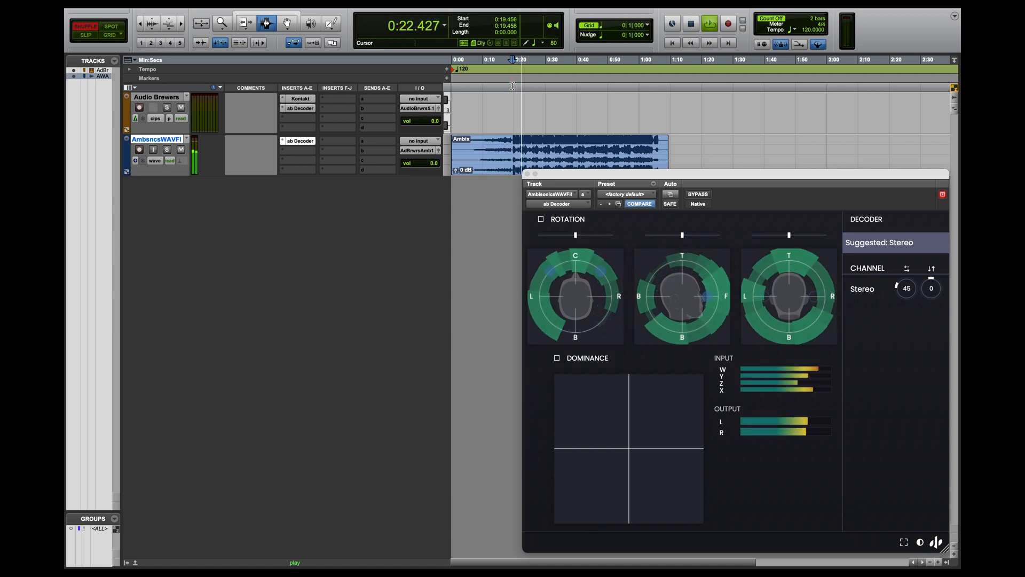
left_click(691, 24)
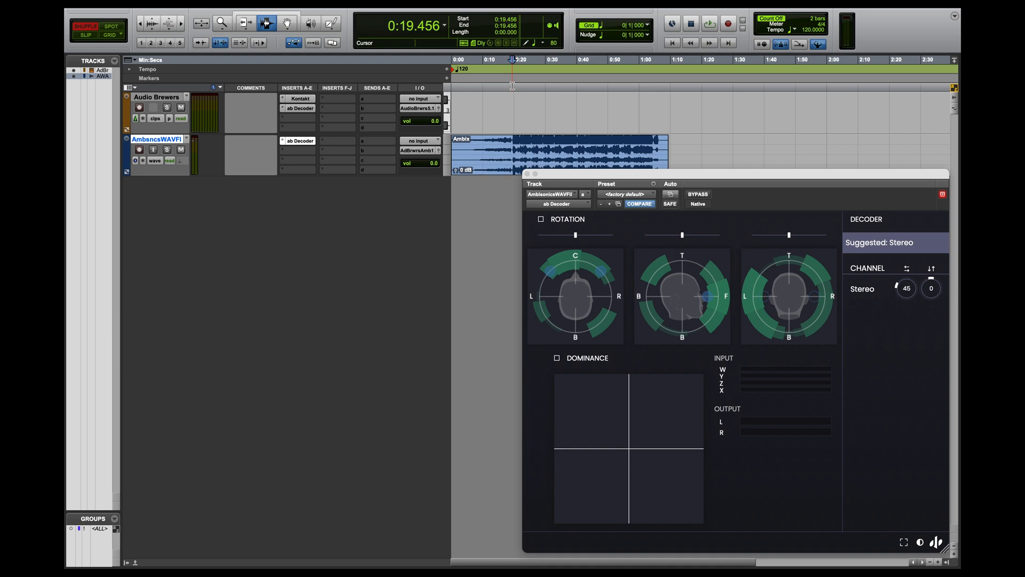
left_click(896, 242)
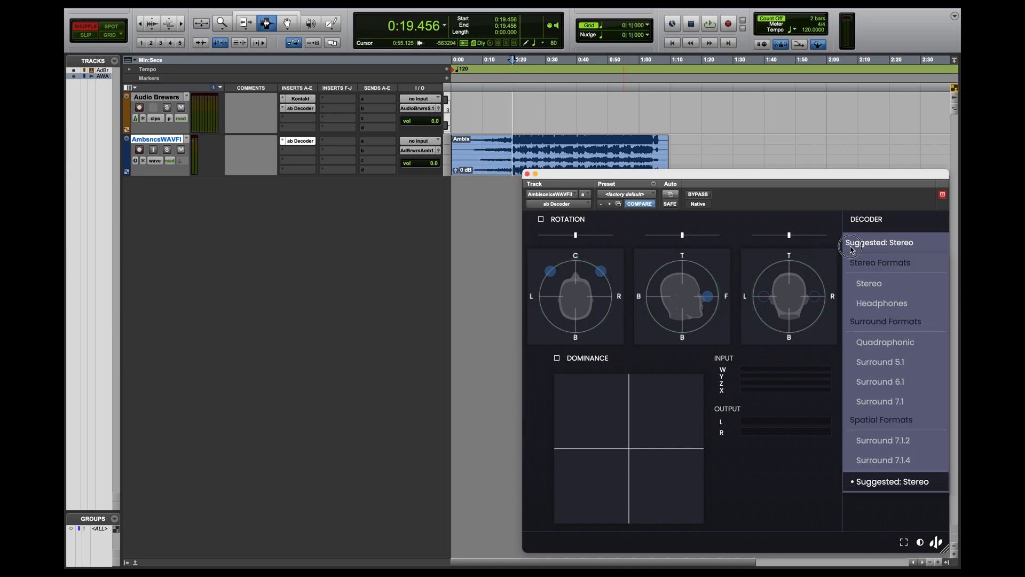
mouse_move(852, 269)
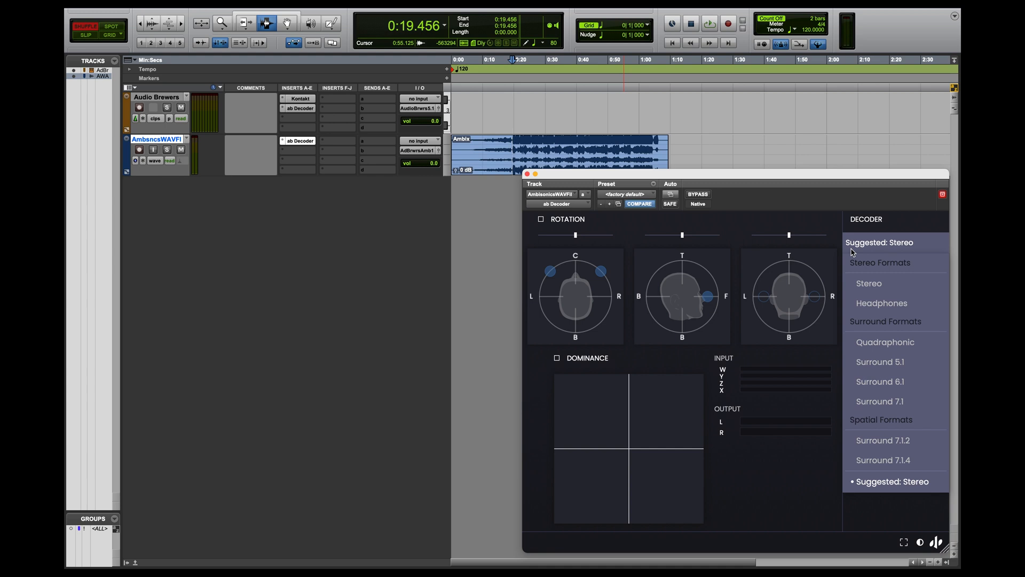
mouse_move(699, 194)
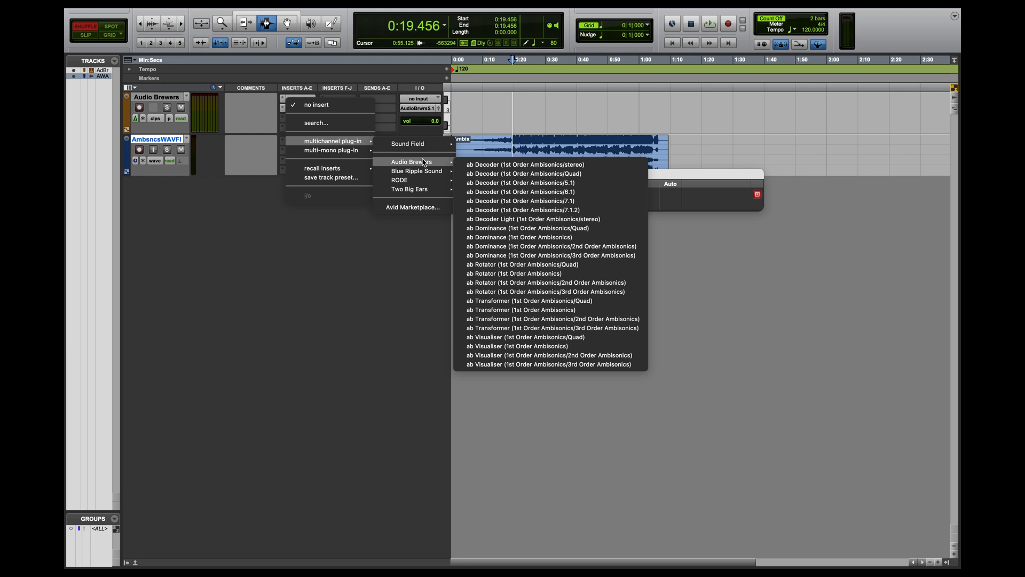
Swap in the ab Decoder (1st Order Ambisonics/5.1) and play the clip in surround
left_click(523, 182)
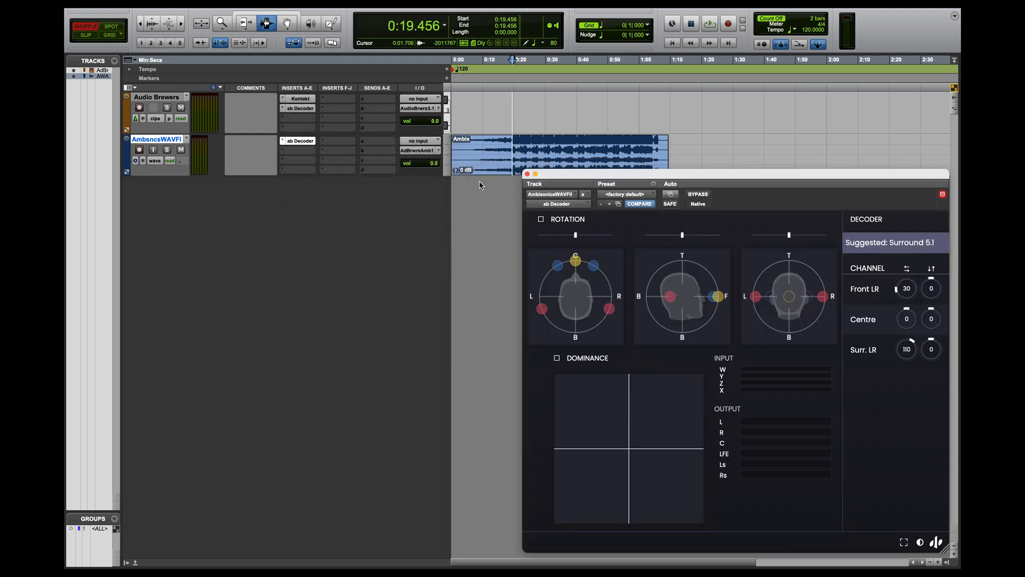
left_click(709, 24)
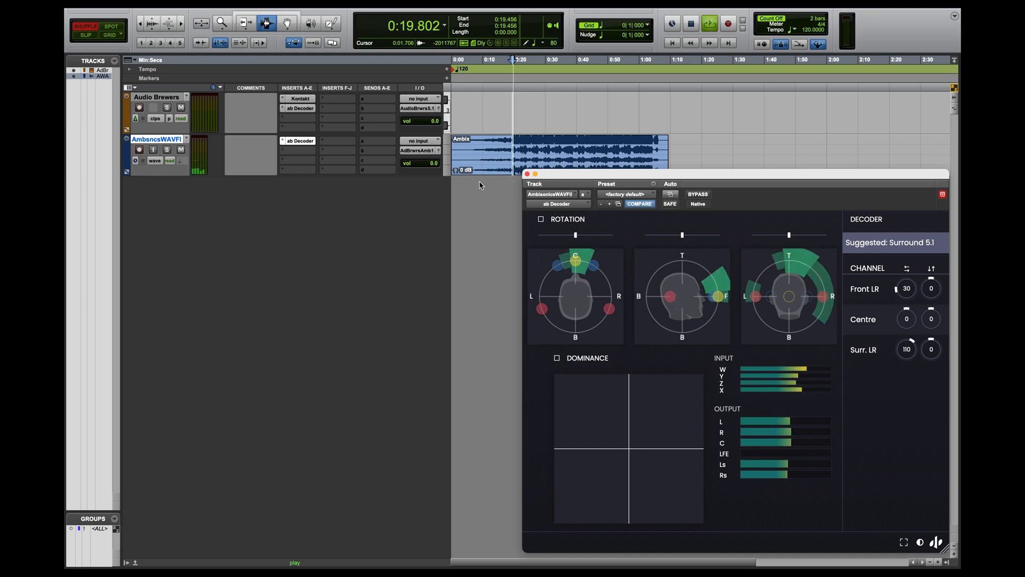